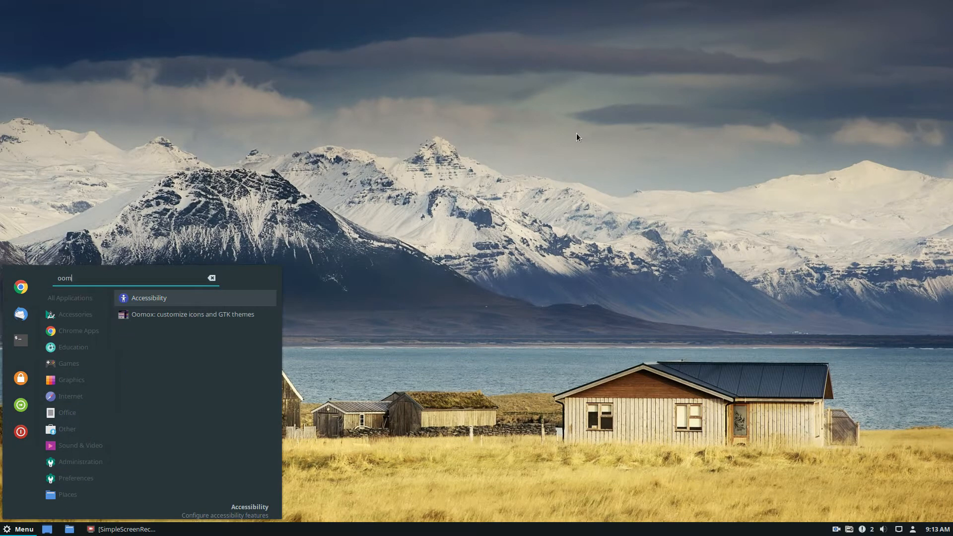
Launch Oomox from the menu search and maximize its editor window
left_click(193, 314)
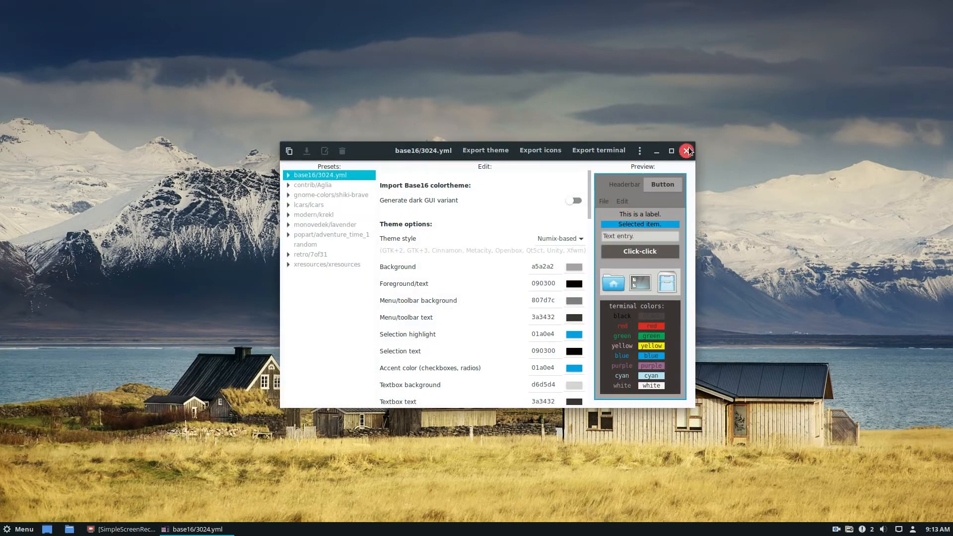
left_click(672, 151)
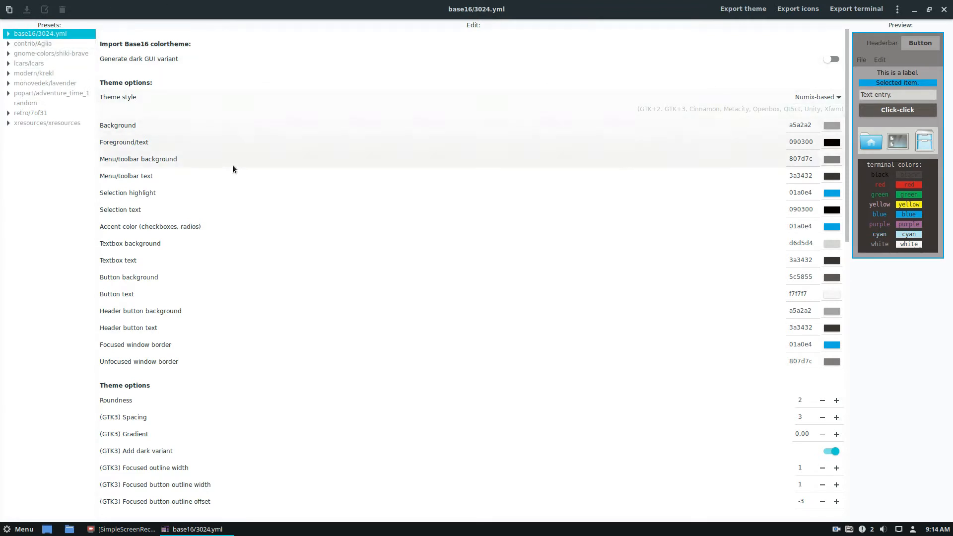
left_click(818, 98)
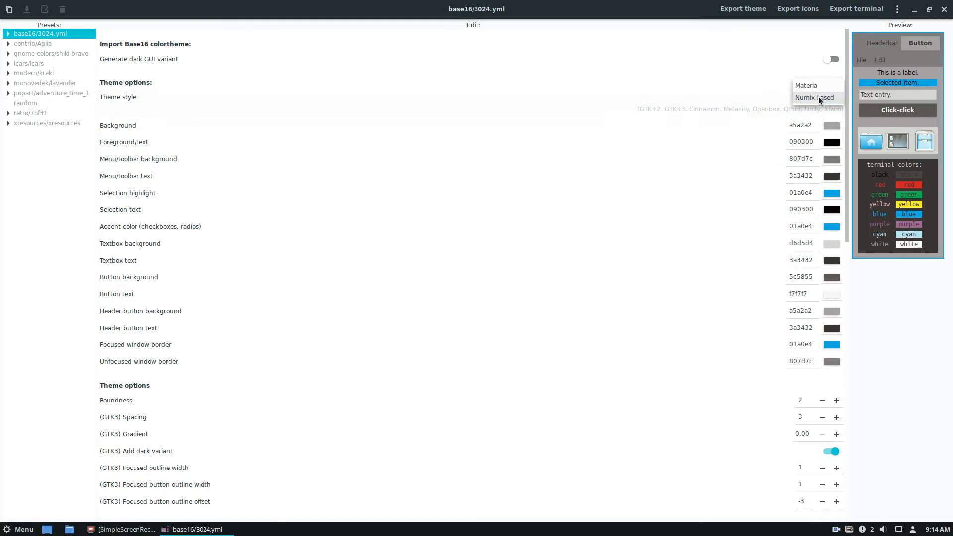
left_click(815, 97)
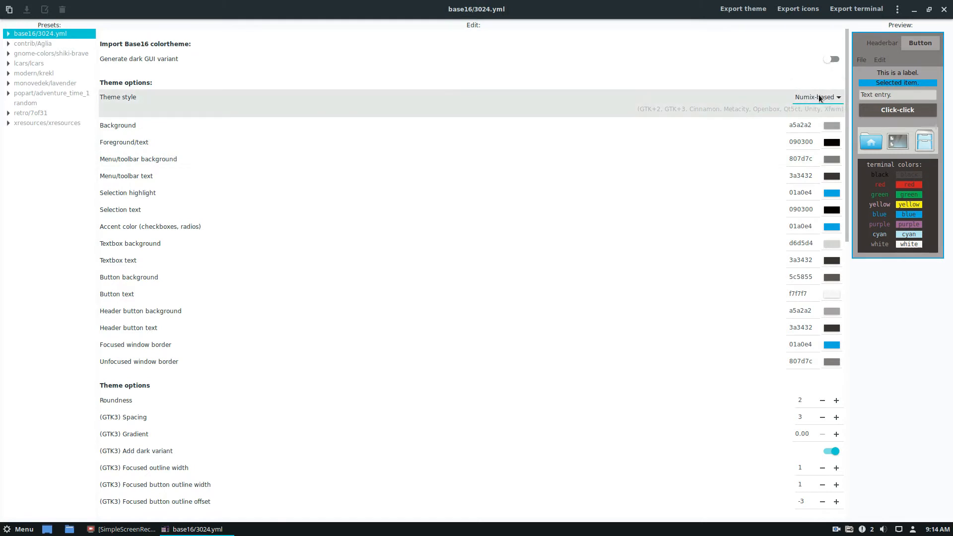
left_click(817, 97)
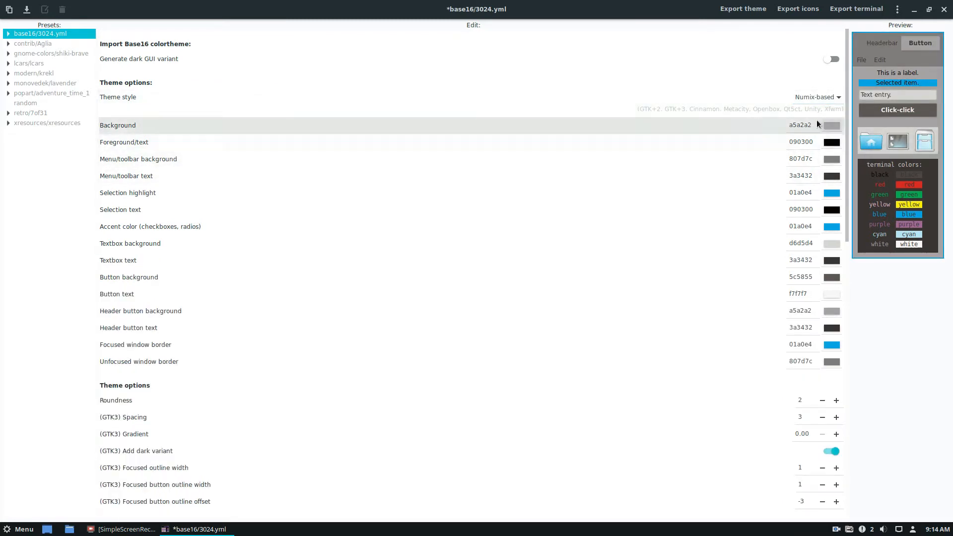
Set the theme Background colour to pure red
left_click(835, 126)
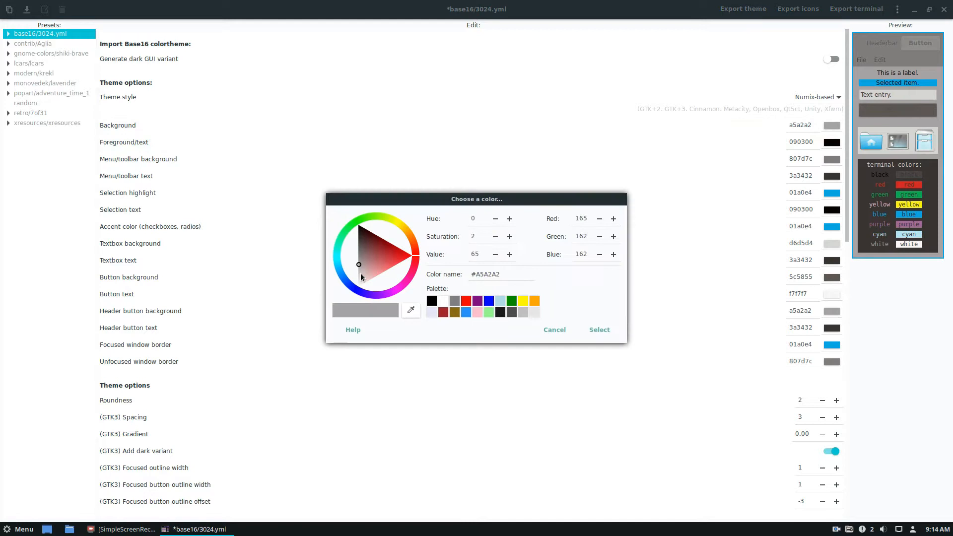
mouse_move(513, 320)
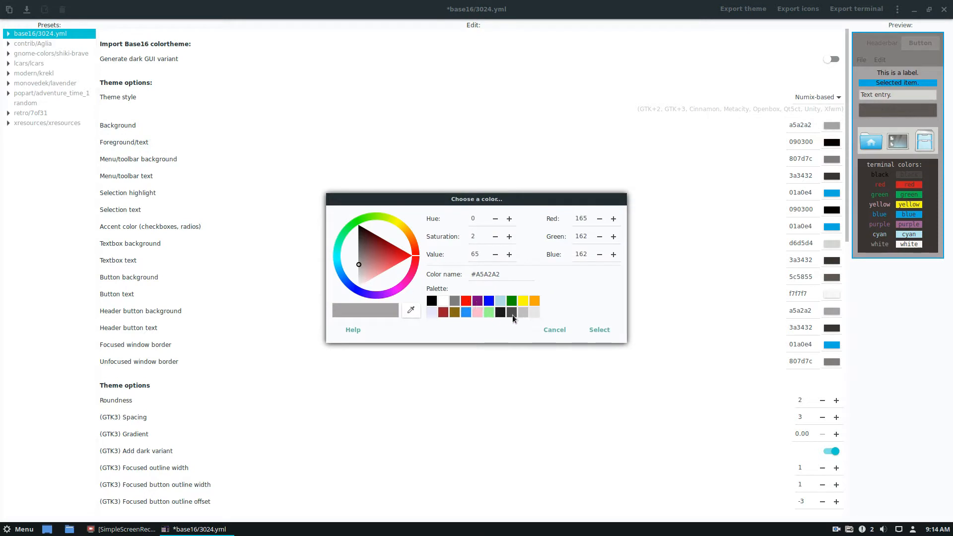
left_click(466, 301)
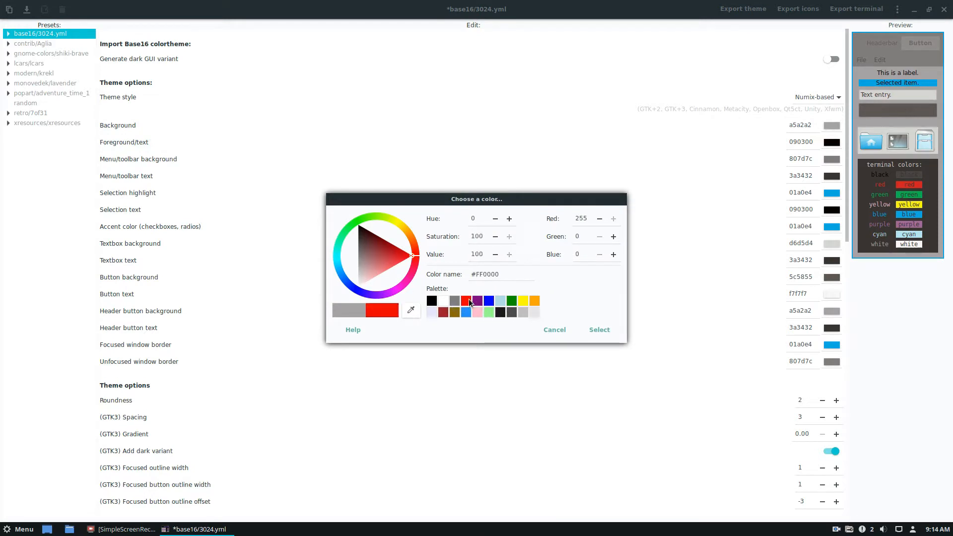
left_click(600, 330)
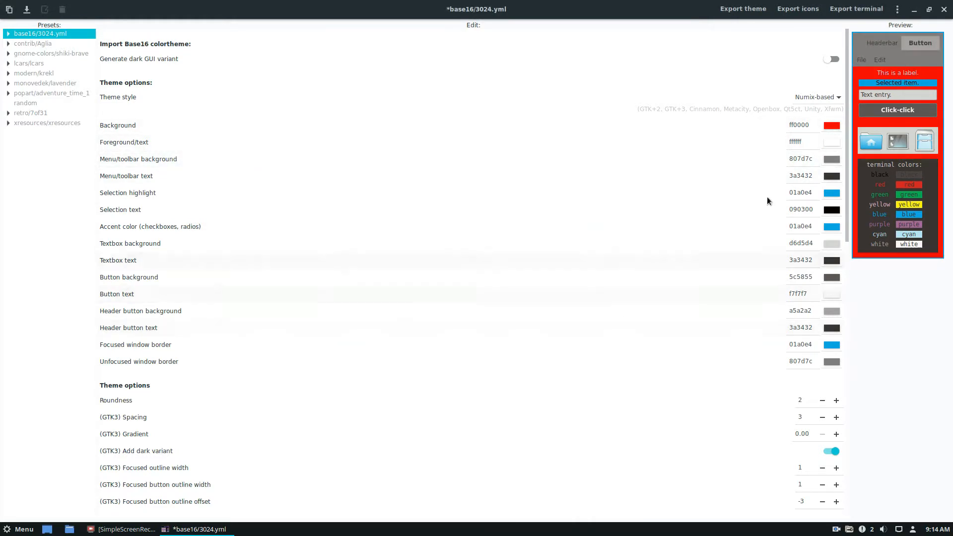
Set the Menu/toolbar background to an orange-red shade
left_click(831, 159)
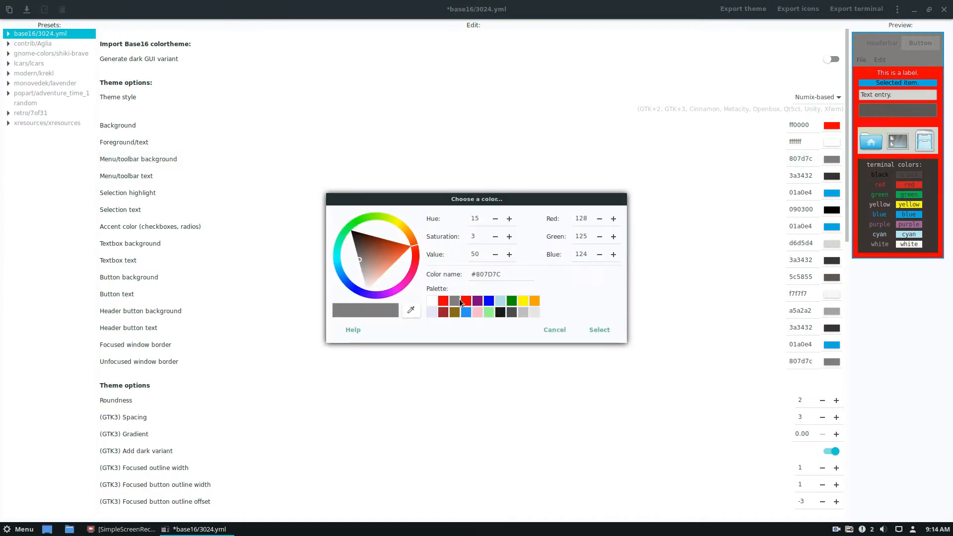
left_click(398, 254)
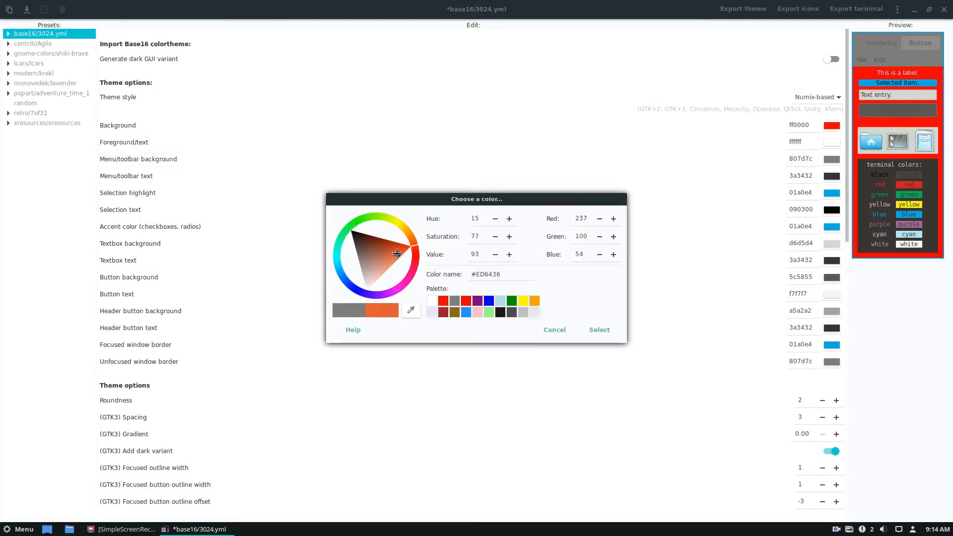
left_click(405, 245)
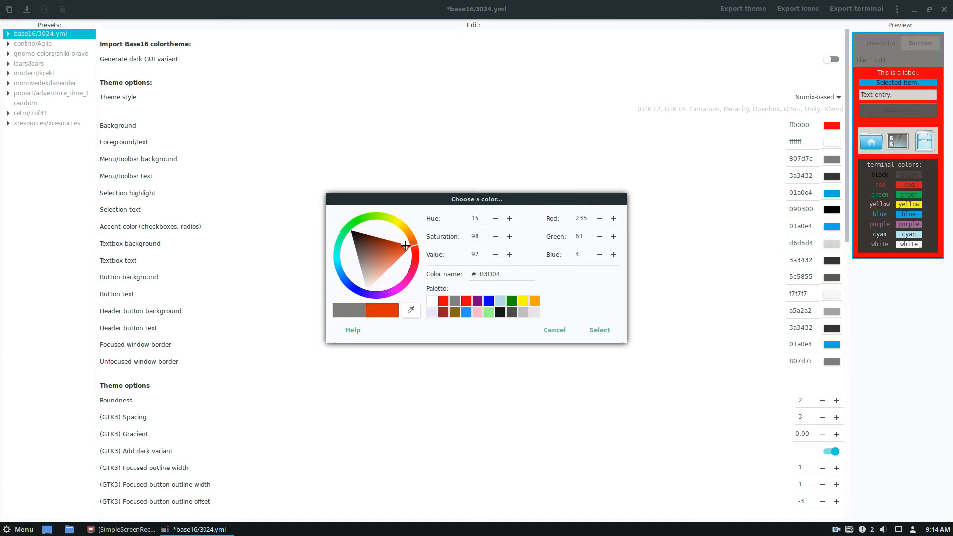
left_click(600, 330)
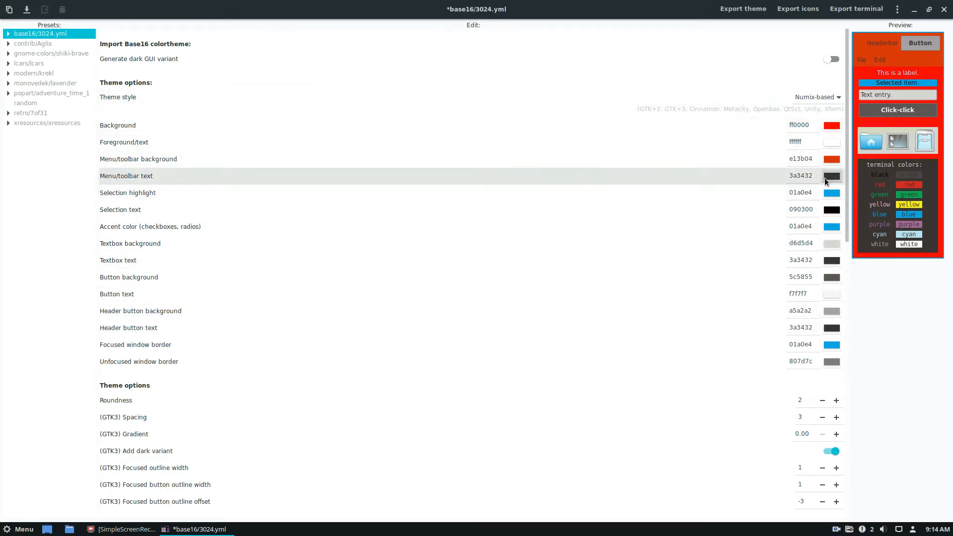
Make the Selection highlight light green and the Textbox background pink
left_click(832, 175)
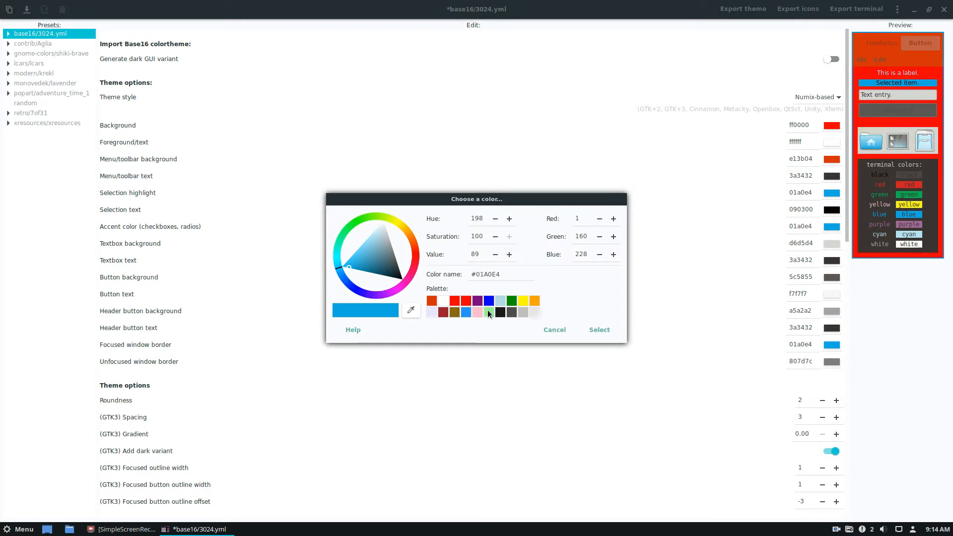
left_click(600, 329)
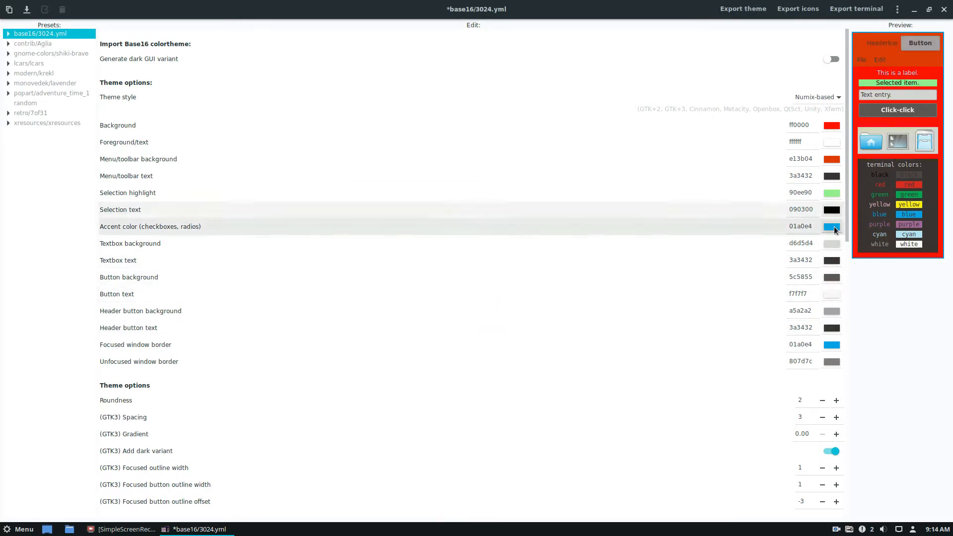
left_click(831, 242)
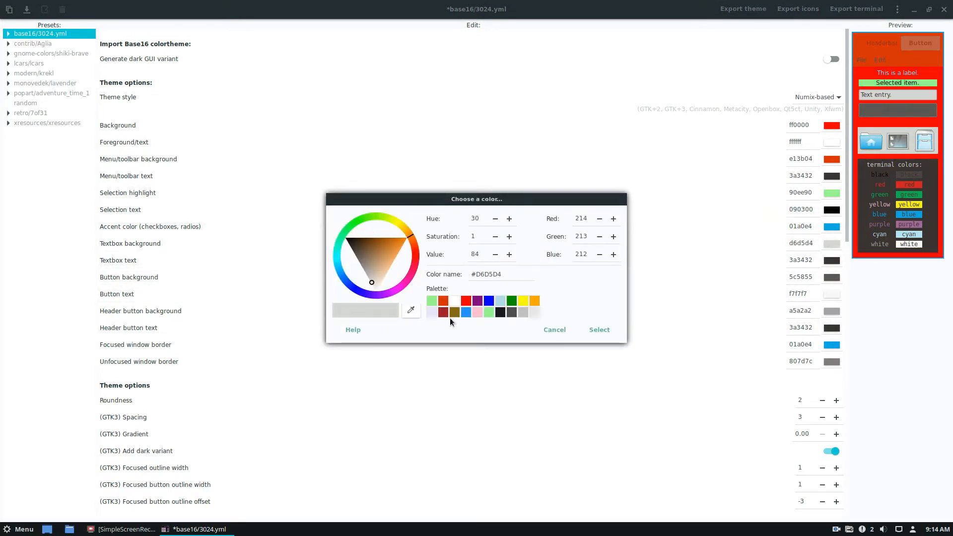
left_click(600, 329)
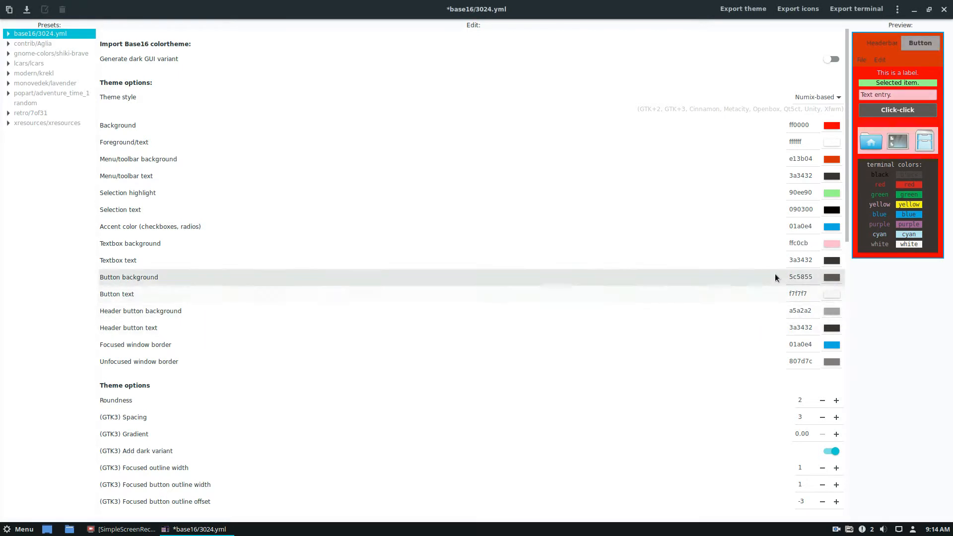
scroll("down", 3)
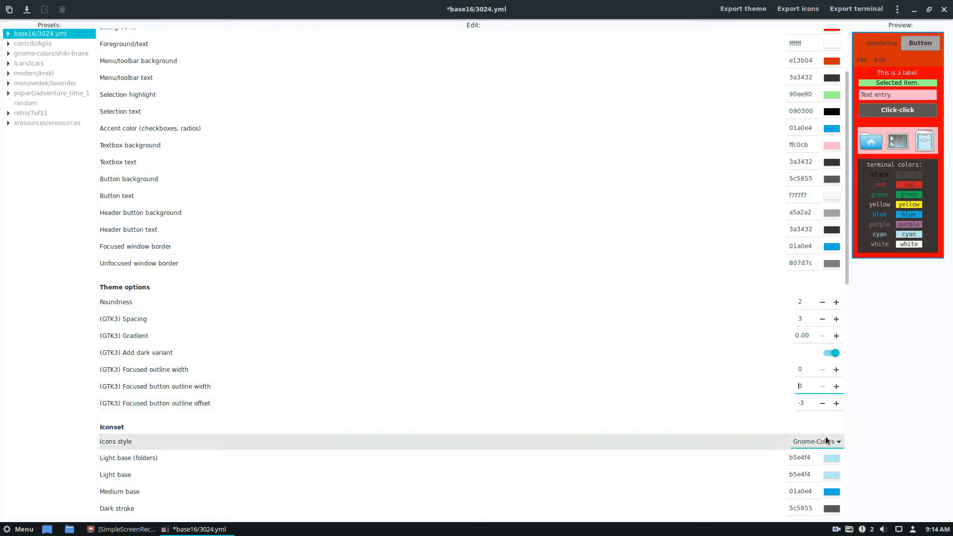
Switch Icons style to Archdroid and give the icons an orange colour
left_click(817, 441)
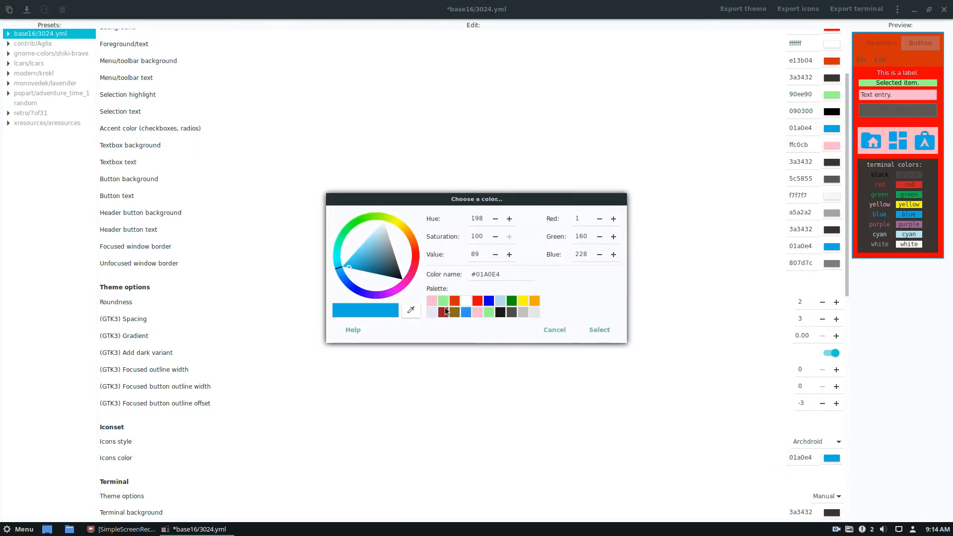
left_click(360, 239)
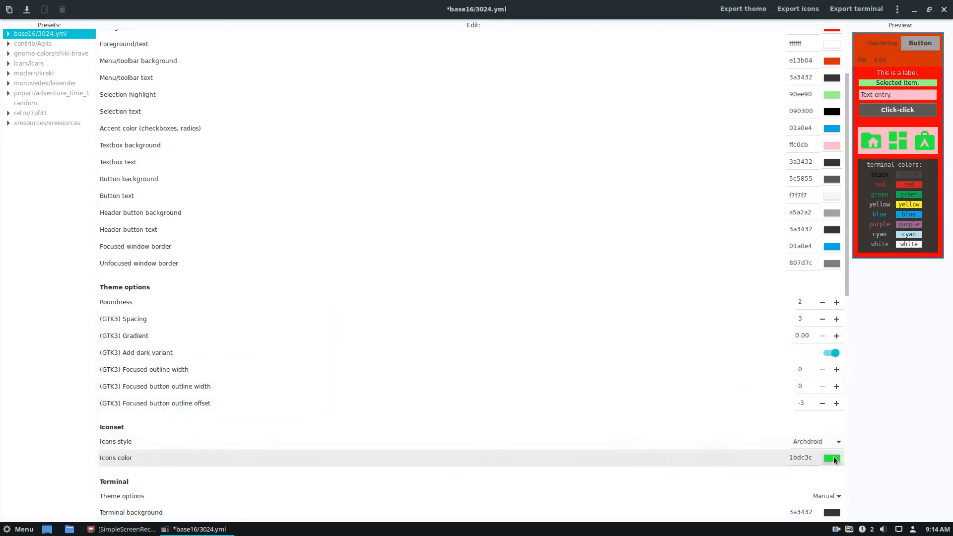
left_click(833, 458)
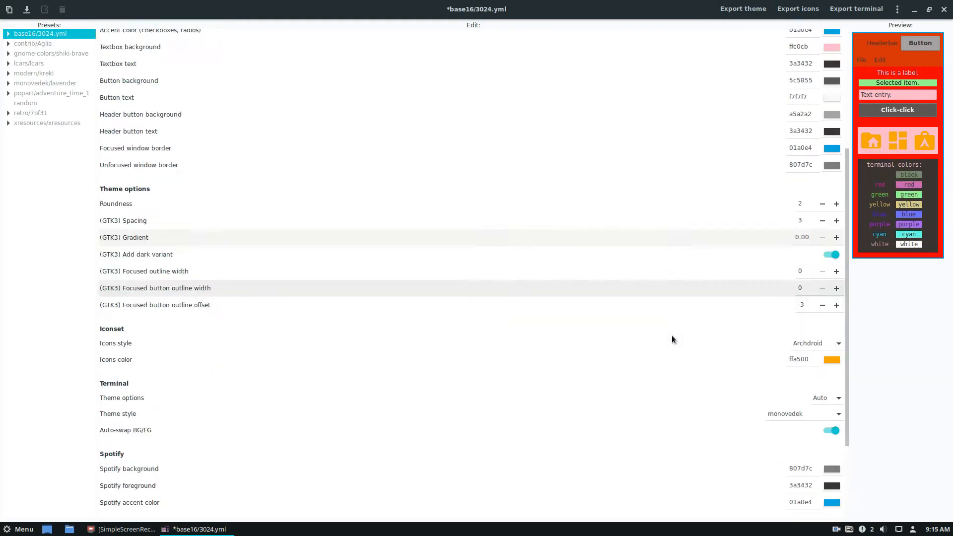
scroll("down", 3)
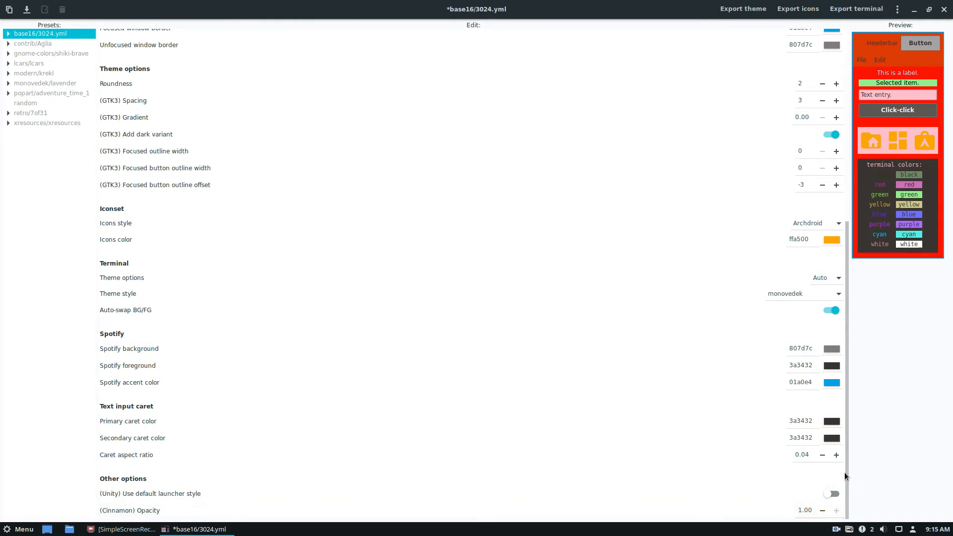
scroll("up", 3)
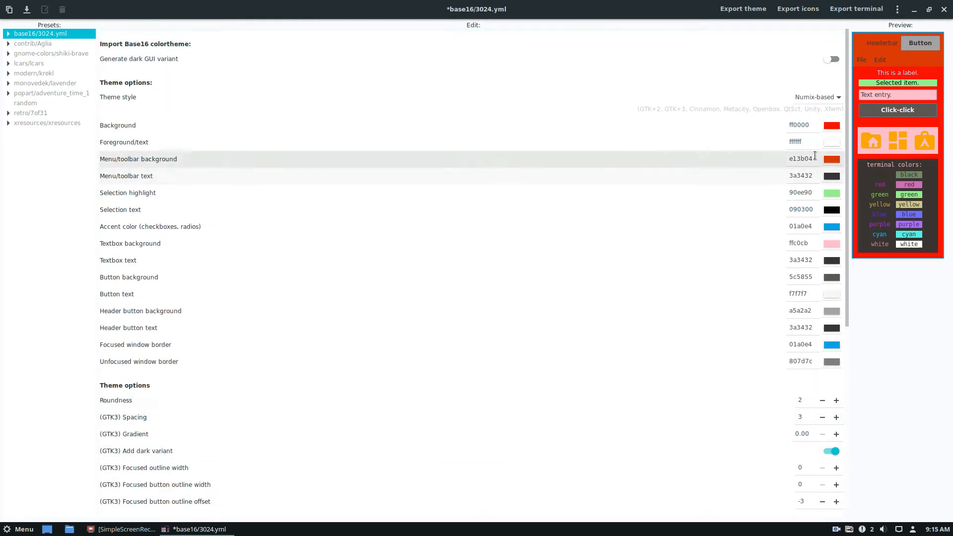
mouse_move(697, 79)
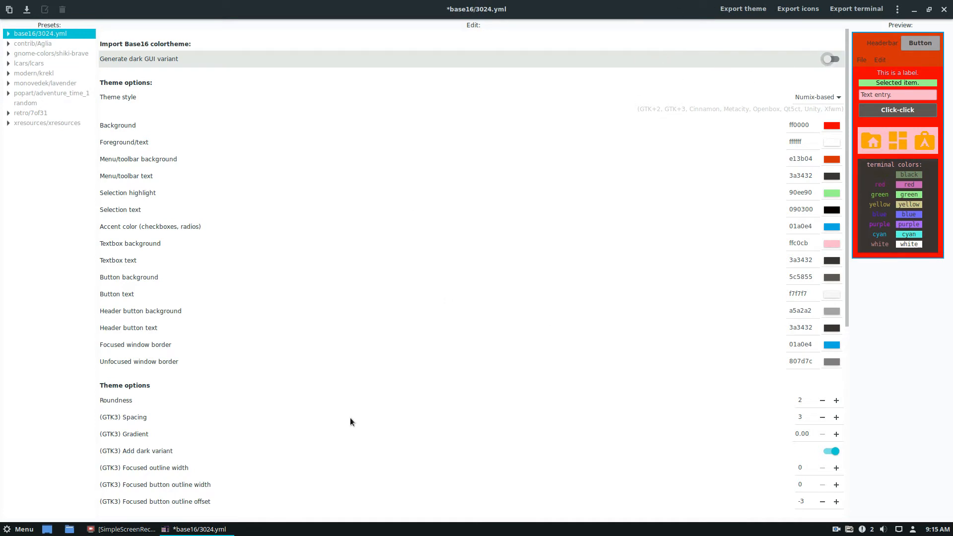
Apply a whole new colour set and change the Terminal theme options mode
left_click(837, 530)
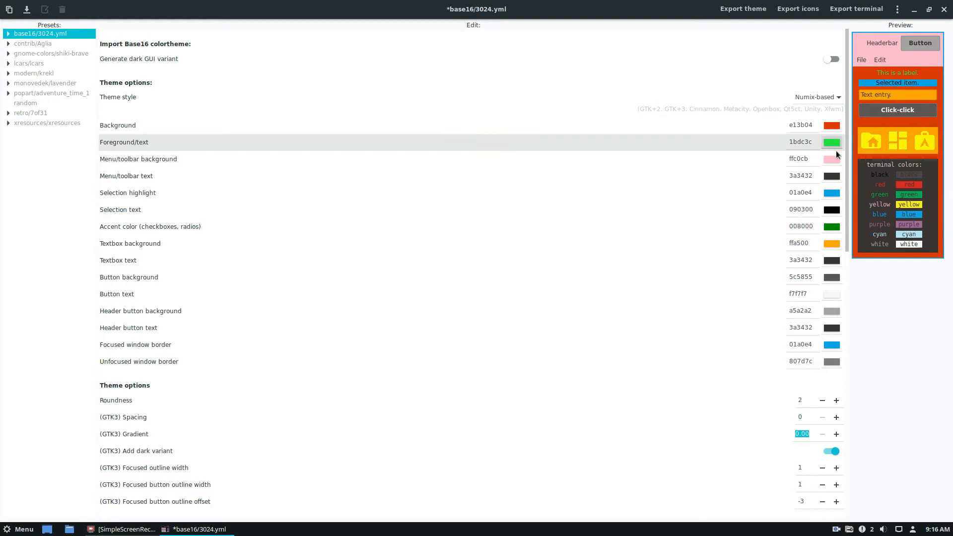
scroll("down", 3)
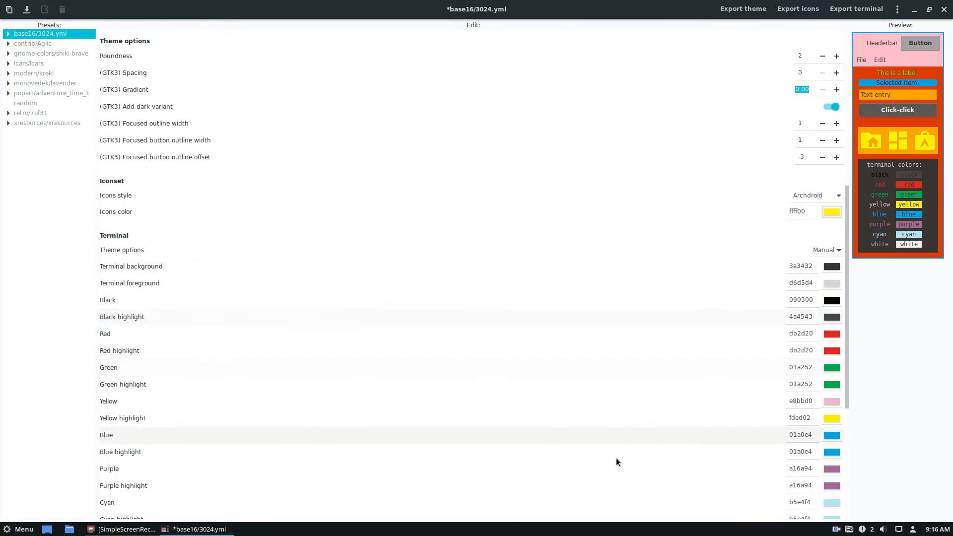
scroll("down", 3)
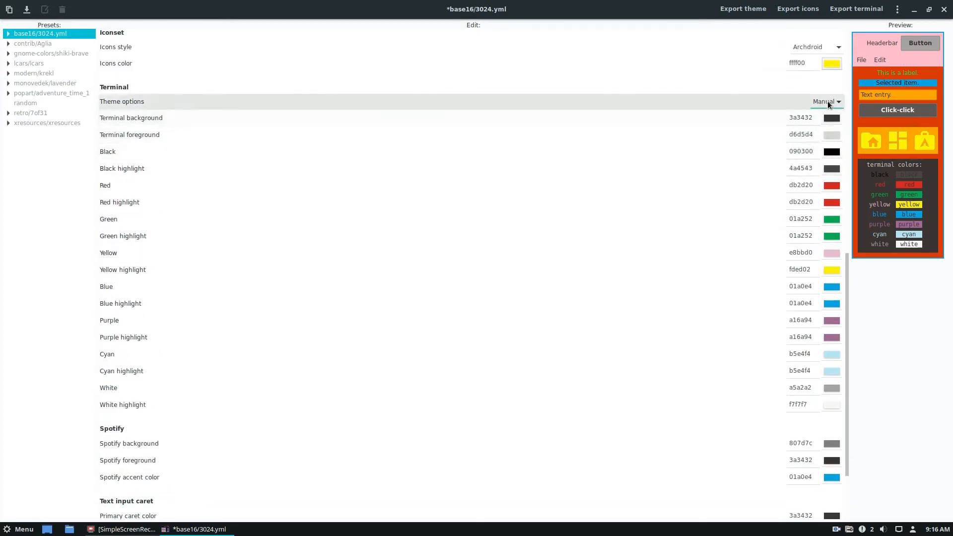
left_click(825, 101)
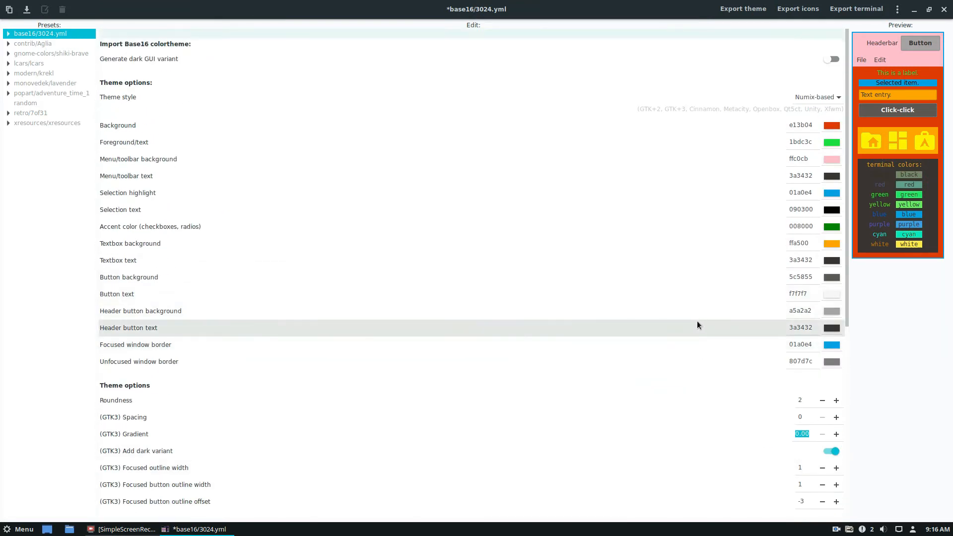
mouse_move(610, 6)
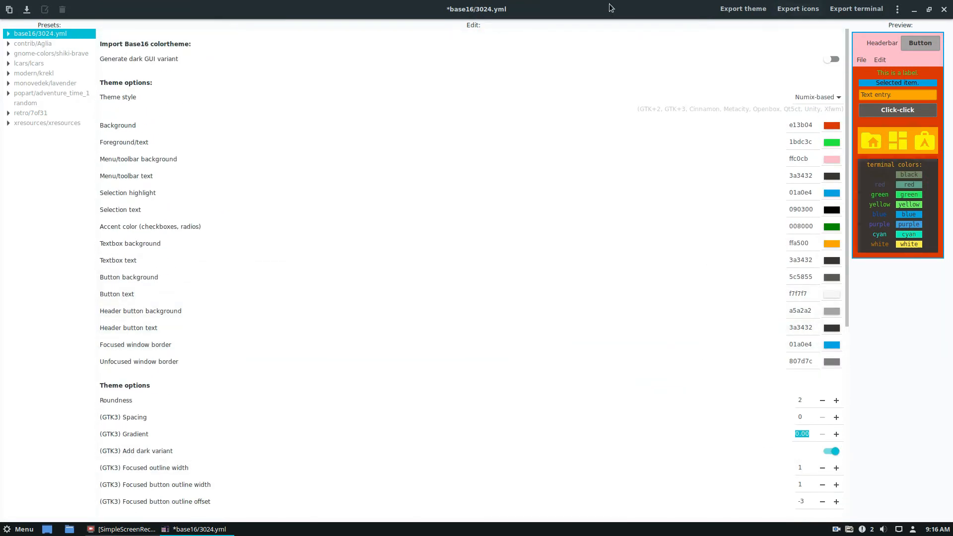
Export the theme with GTK+3, Cinnamon support and HiDPI GTK+2 assets enabled
left_click(743, 7)
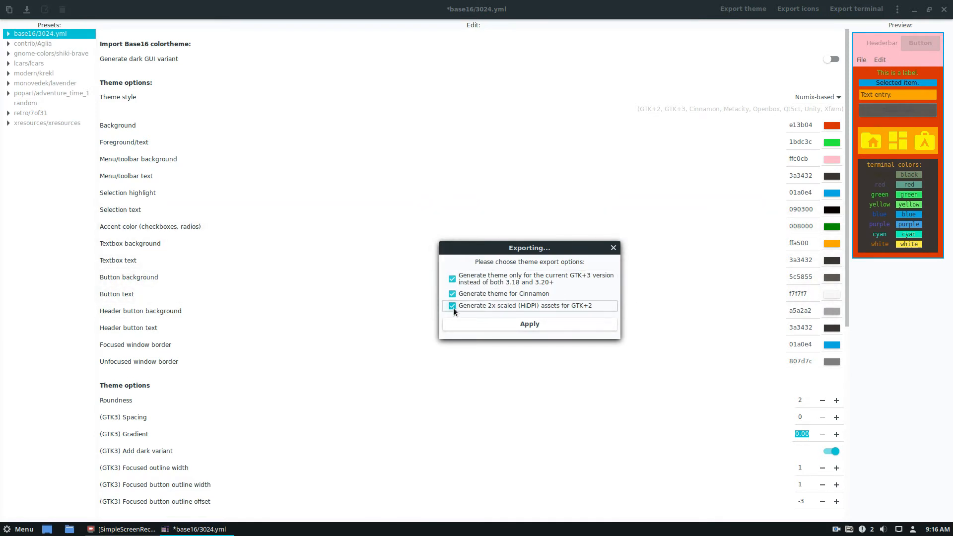
left_click(530, 324)
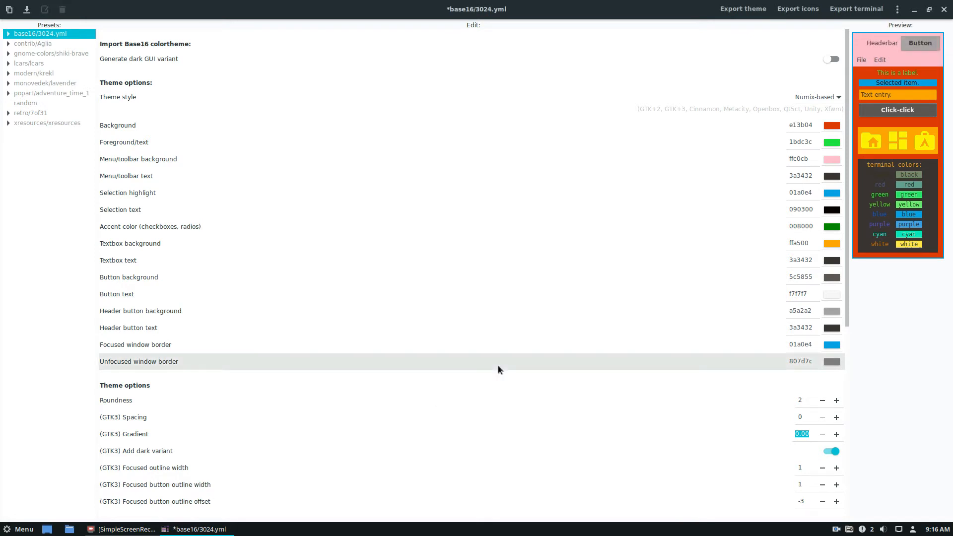
mouse_move(313, 421)
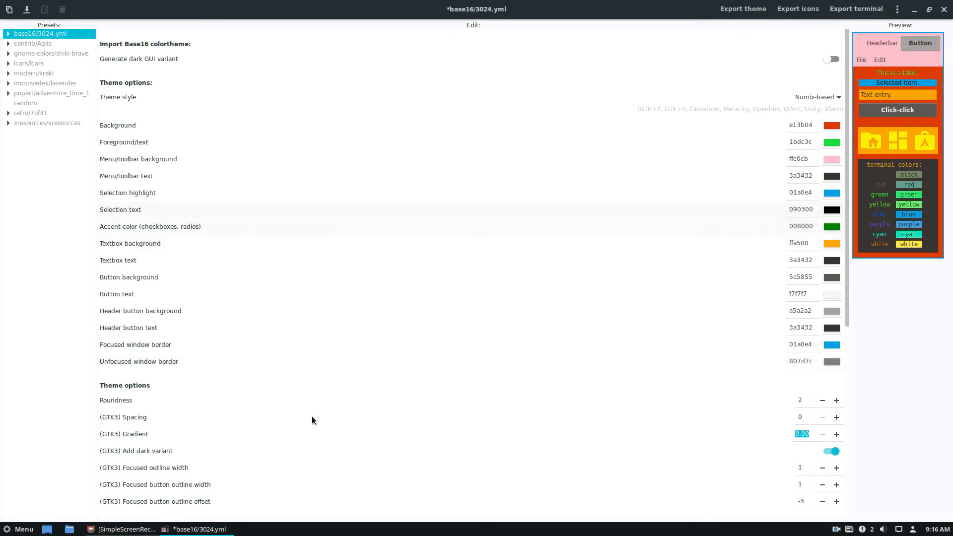
left_click(798, 8)
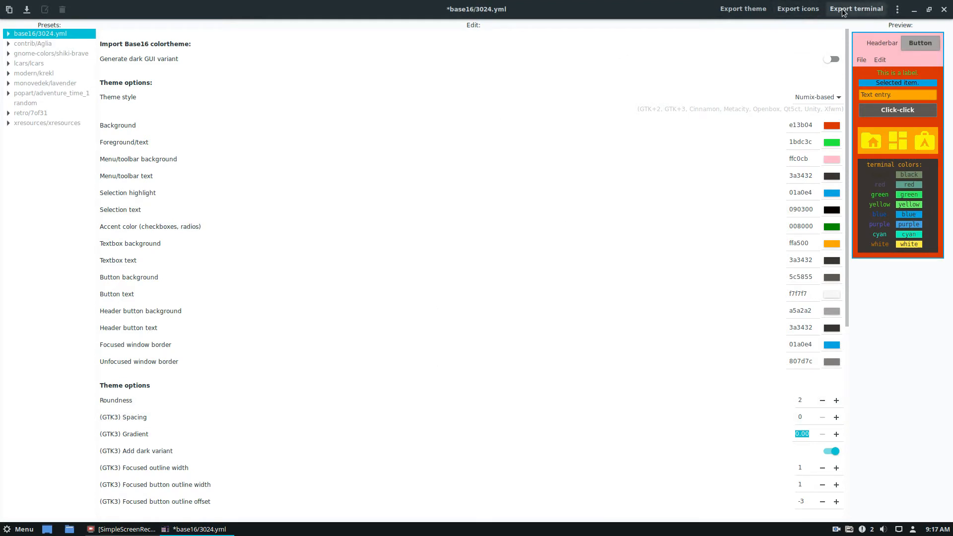
Export the terminal Xresources colour scheme generated from the theme
left_click(854, 8)
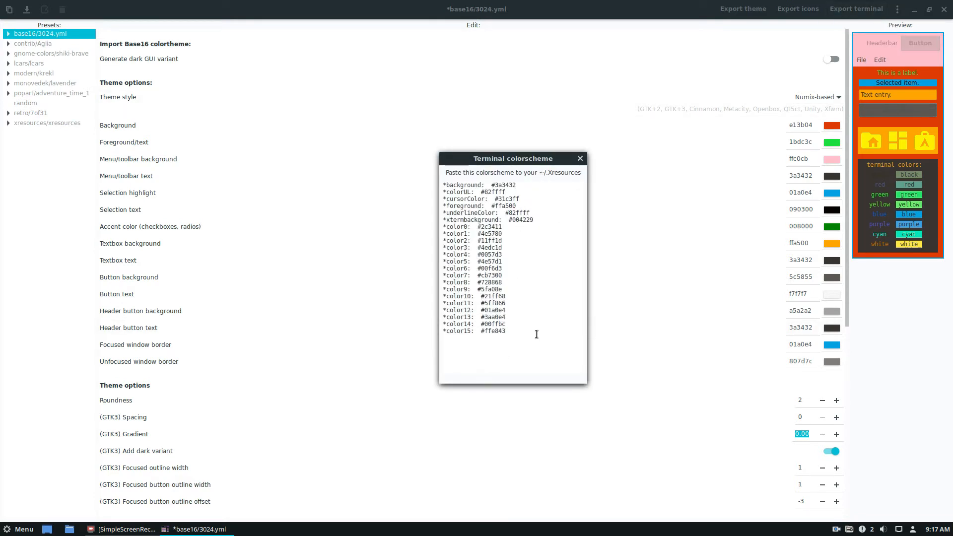
left_click(580, 158)
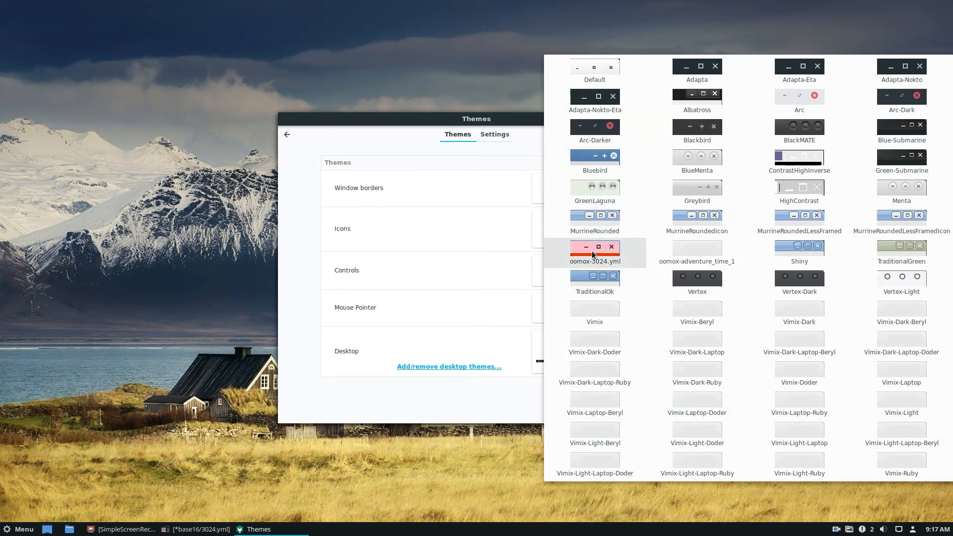
Choose oomox-3024.yml for Window borders and for Controls
left_click(595, 254)
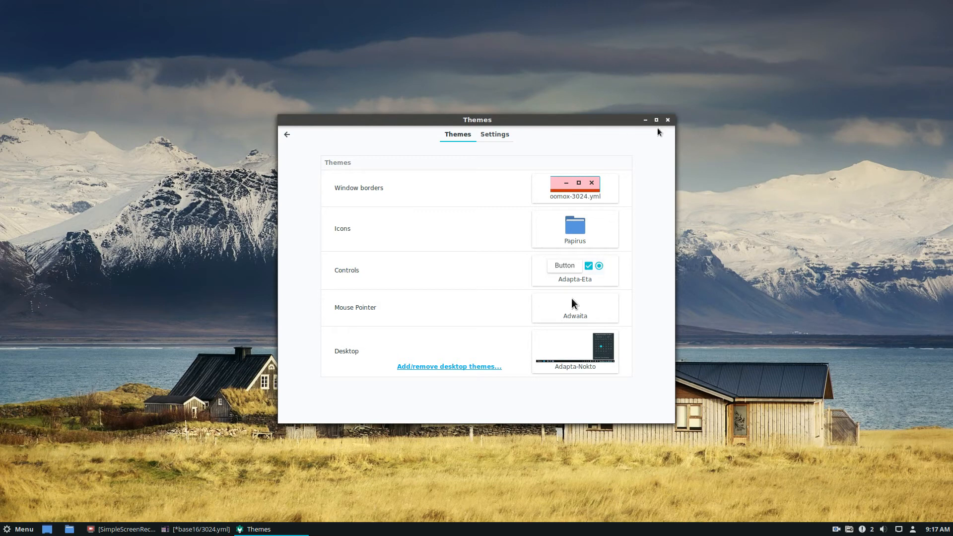
mouse_move(618, 127)
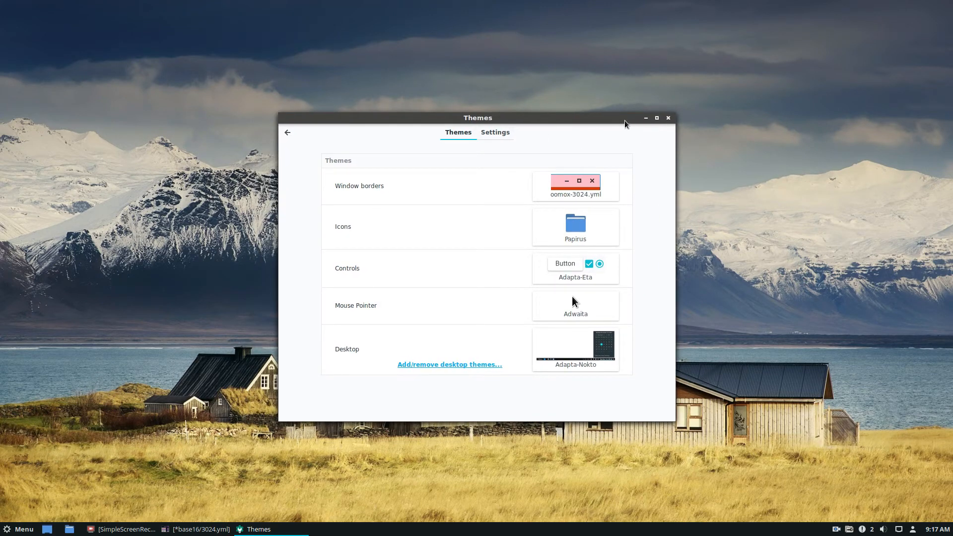
left_click(576, 268)
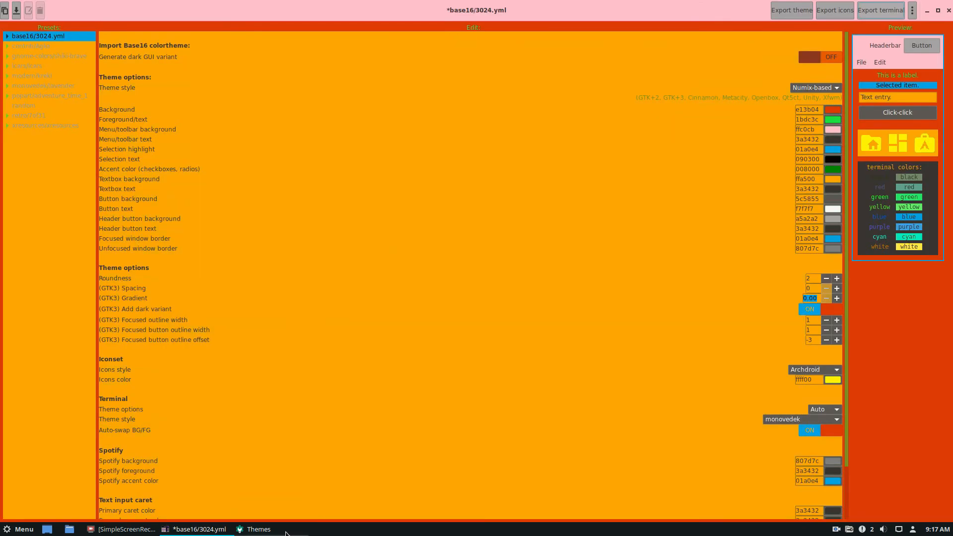
Set the Icons theme to oomox-3024.yml in the Themes settings
left_click(258, 529)
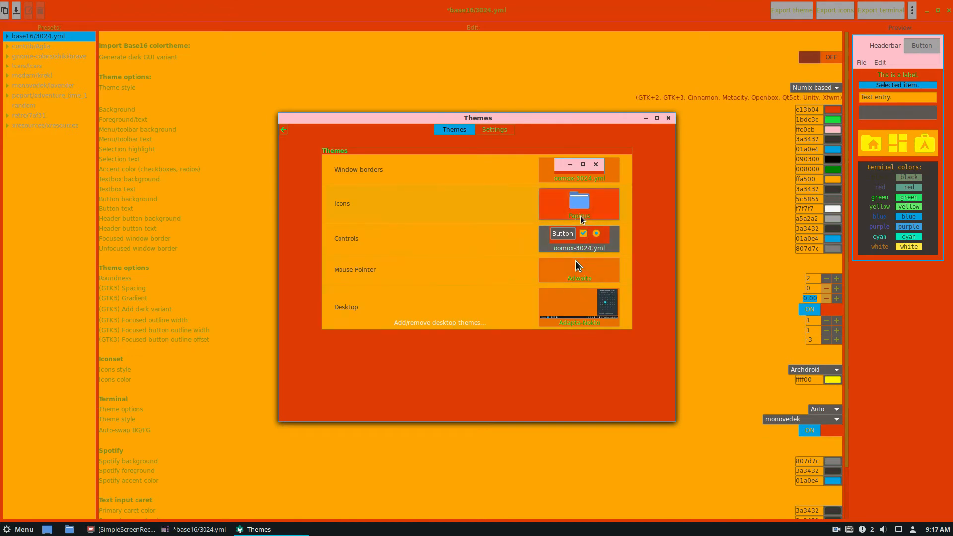
left_click(579, 204)
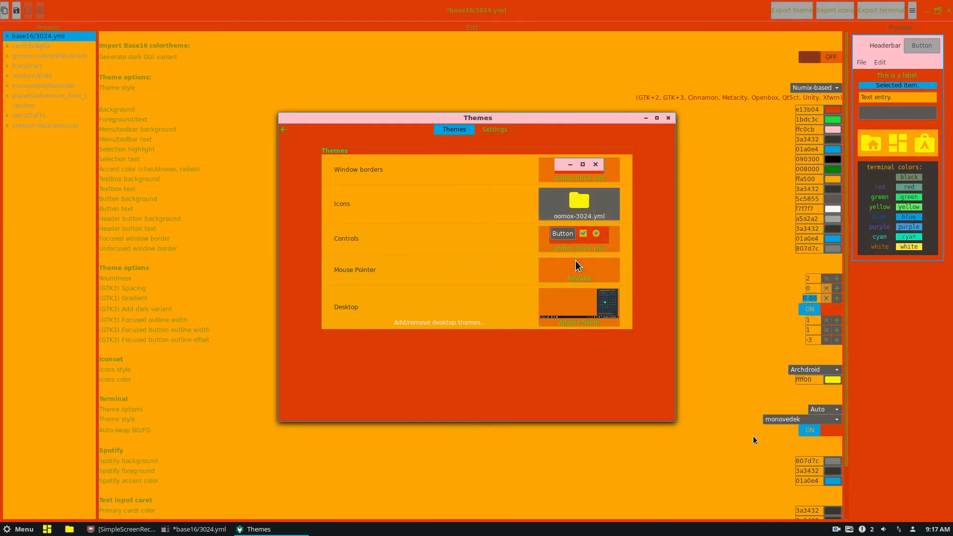
Minimize the Themes settings and bring the Oomox editor back up
left_click(18, 529)
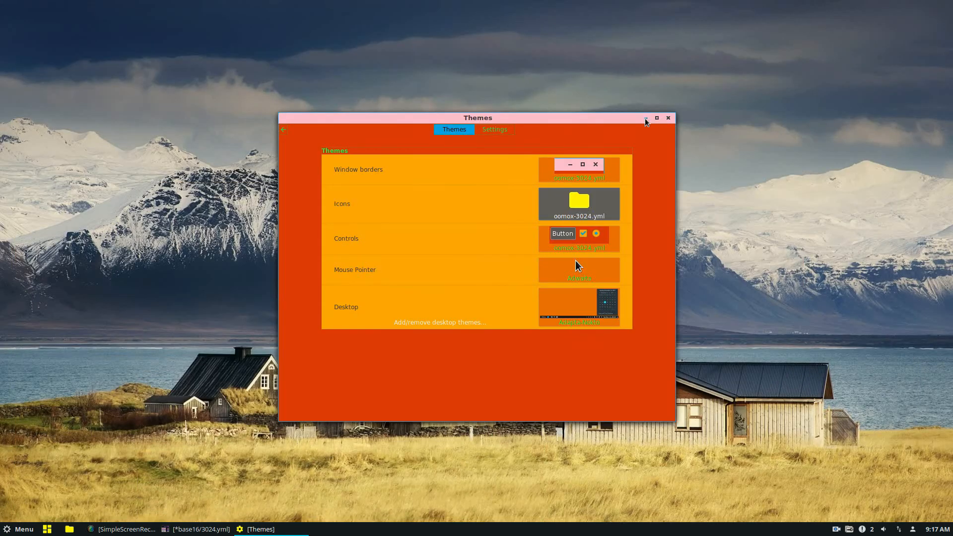
left_click(645, 117)
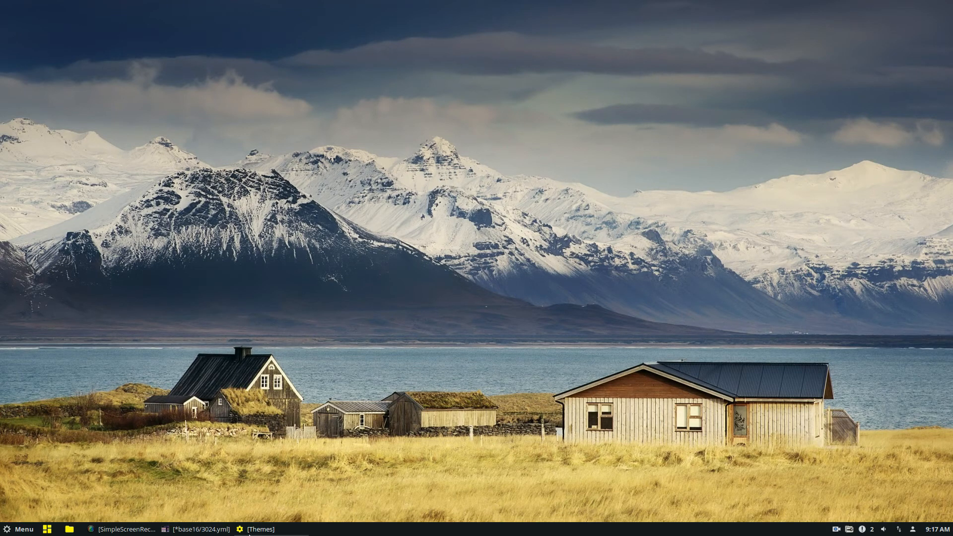
left_click(263, 530)
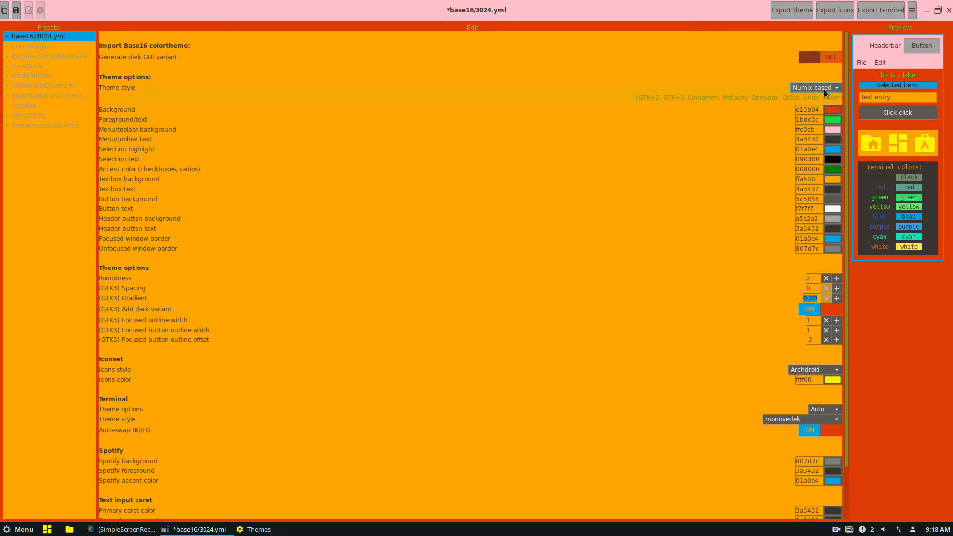
Base the theme on Materia with a dark gray 4d4d4d background
left_click(814, 87)
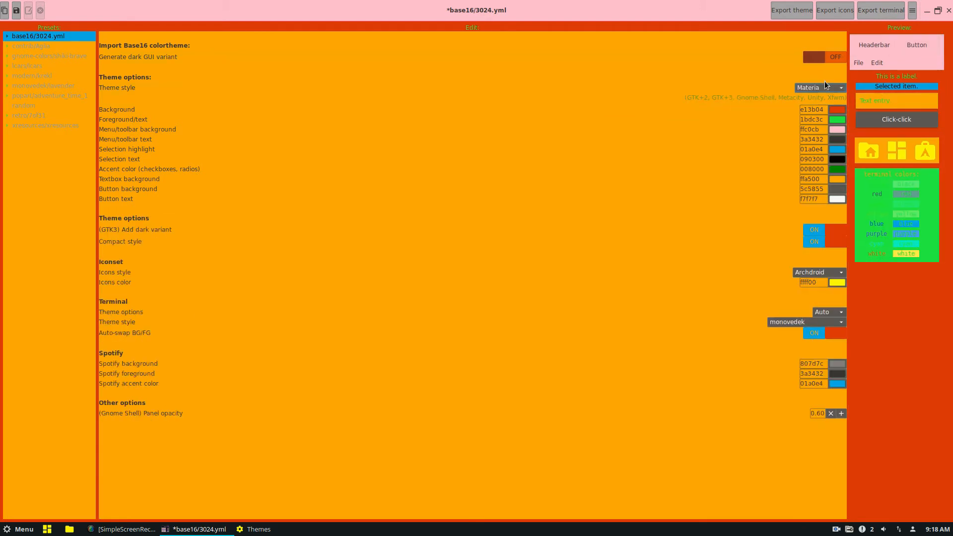
left_click(837, 110)
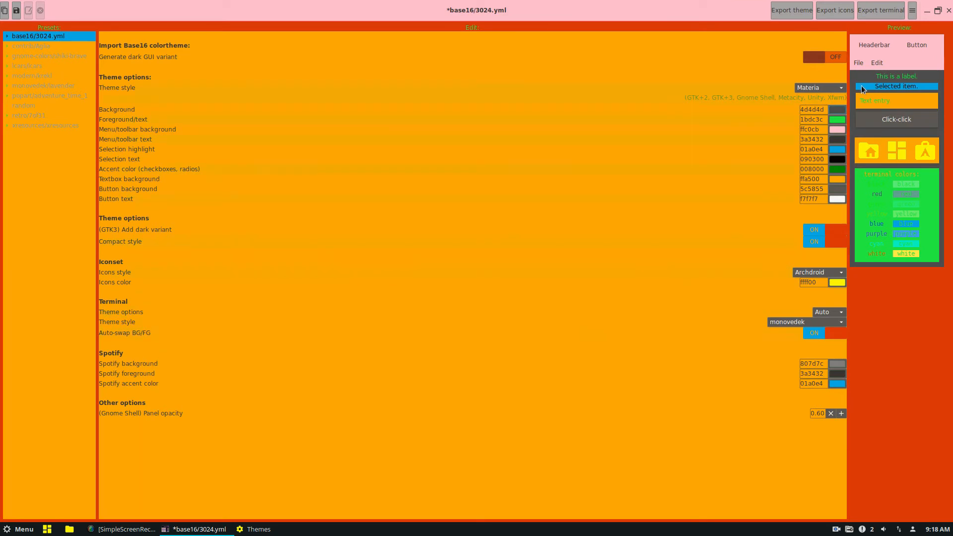
Set the Menu/toolbar background to gray 6b6264 and Foreground text to dark green 1f3a24
left_click(837, 129)
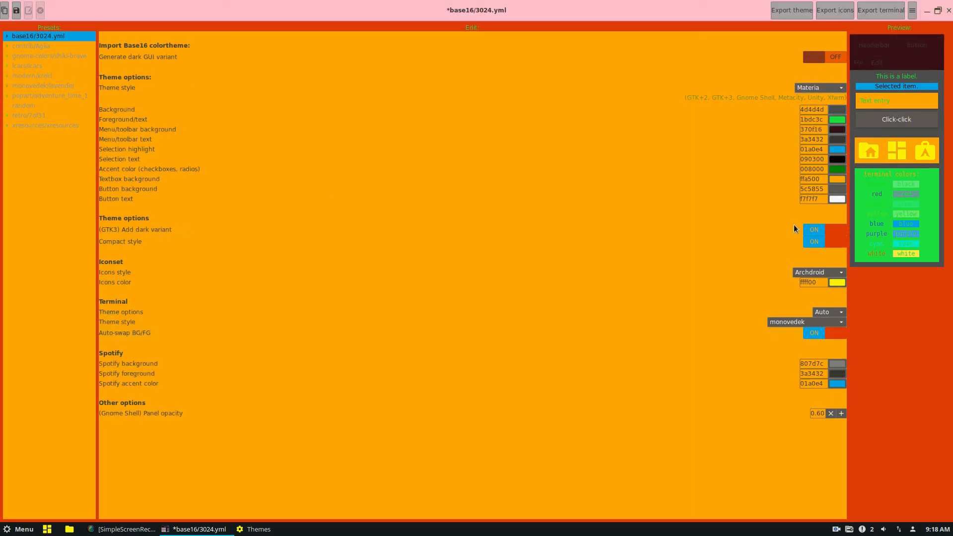
left_click(837, 129)
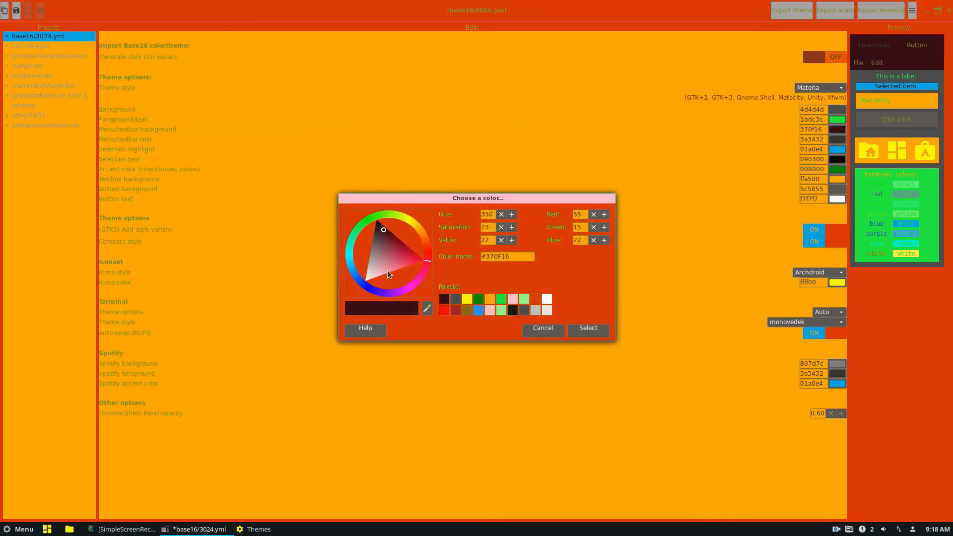
left_click(371, 259)
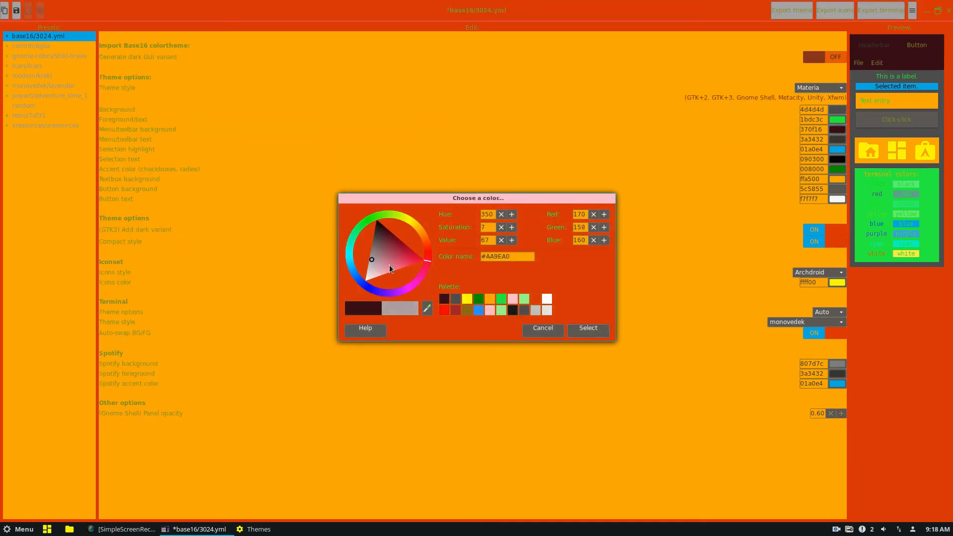
left_click(542, 328)
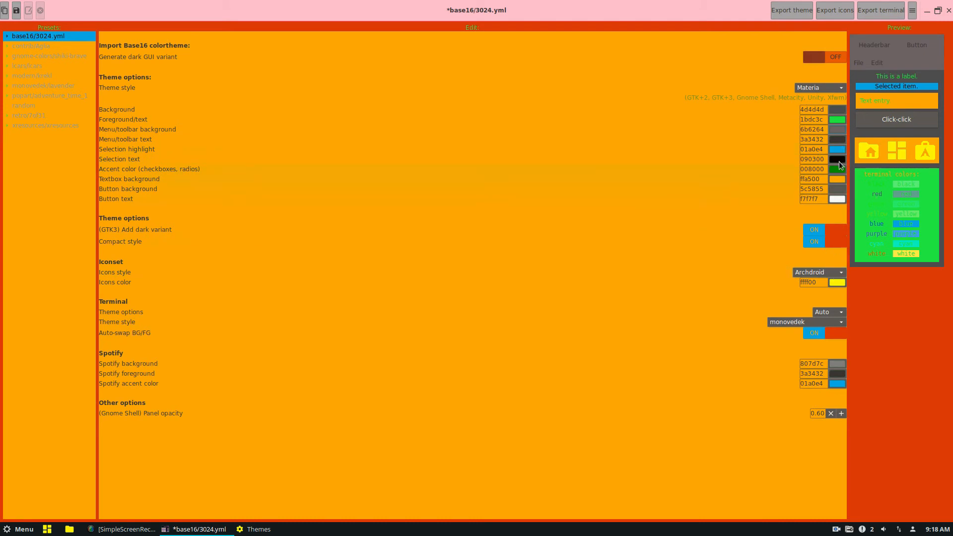
left_click(838, 120)
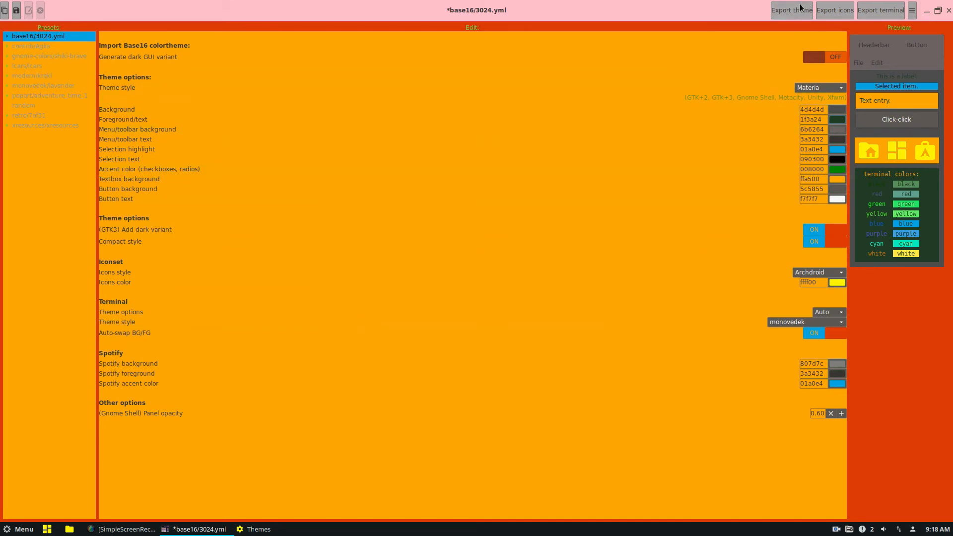
Export the recoloured gray and green Materia theme
left_click(791, 10)
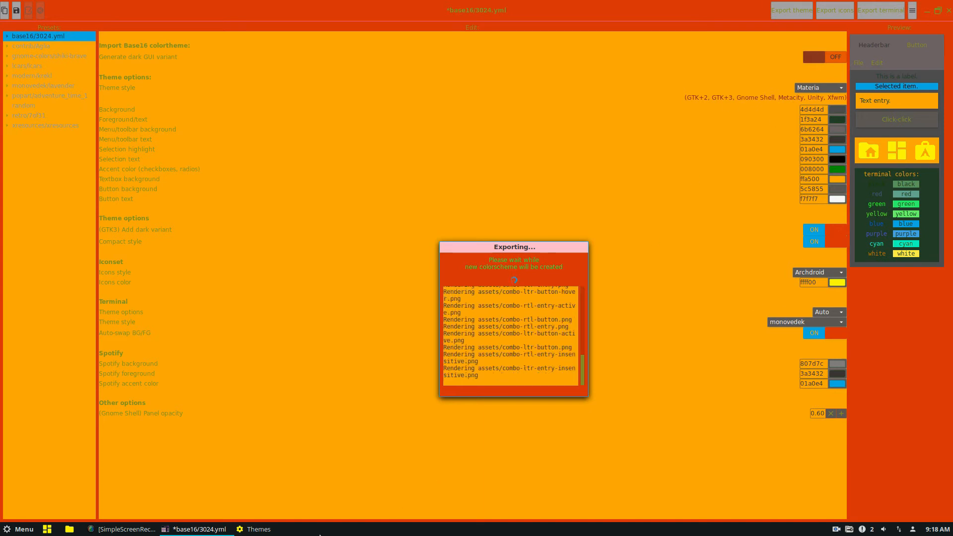
right_click(258, 529)
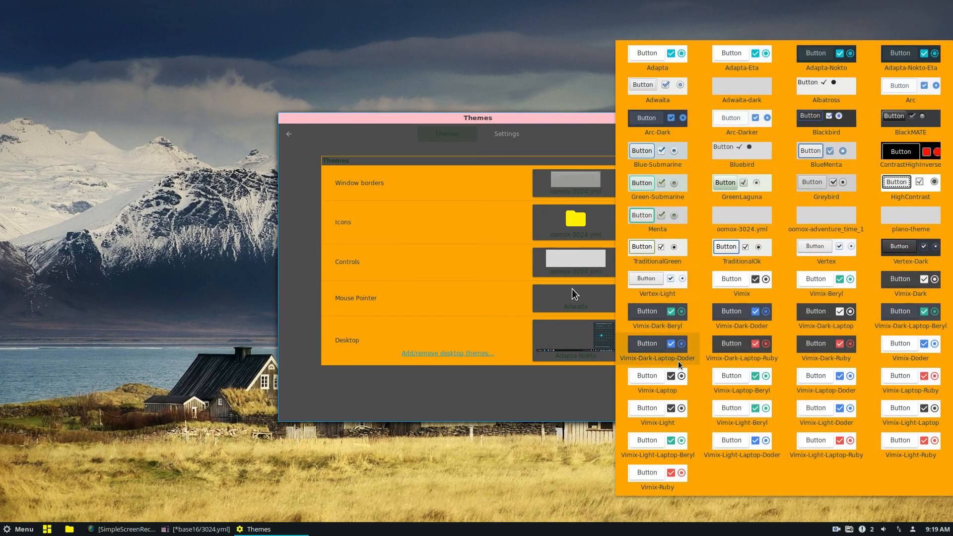
mouse_move(923, 143)
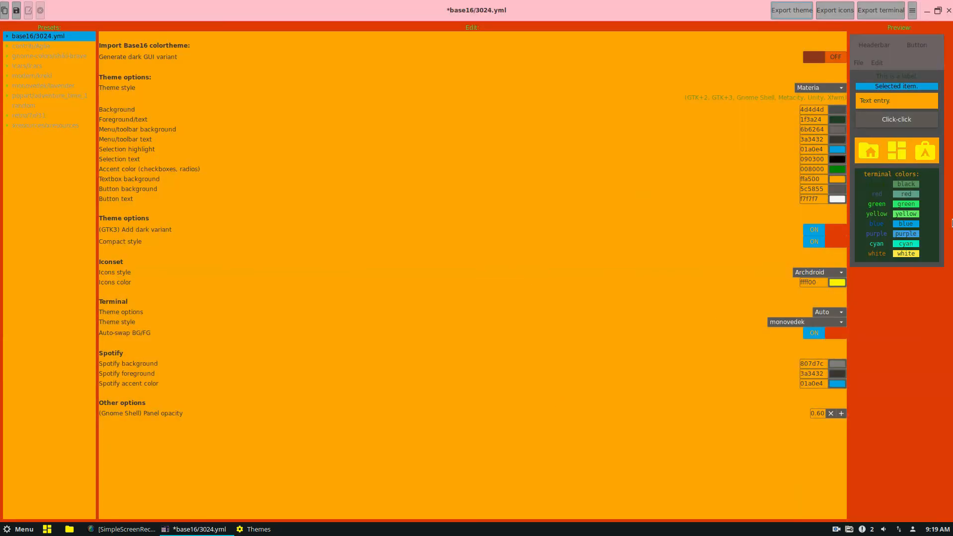
mouse_move(284, 534)
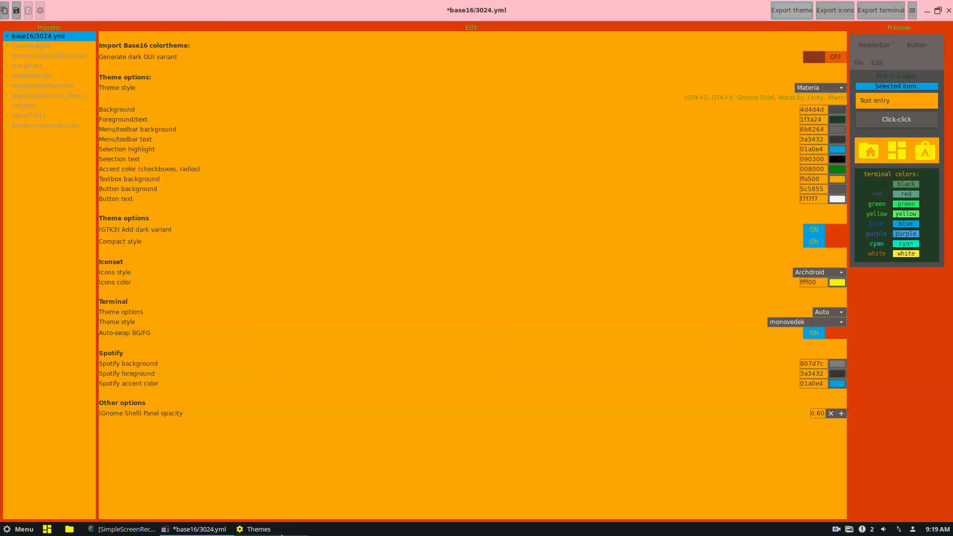
Bring the Themes settings forward briefly, then minimize it to reveal the Oomox editor
left_click(259, 529)
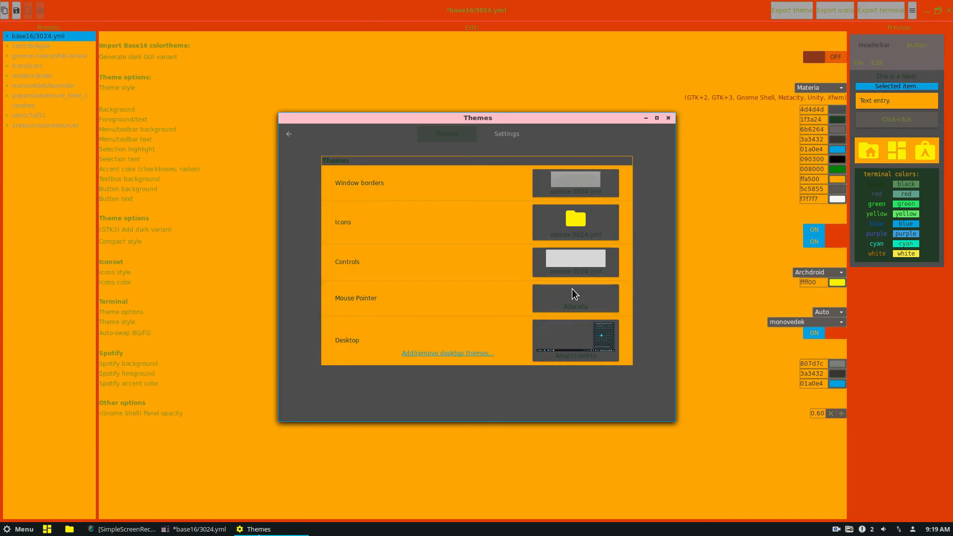
left_click(657, 117)
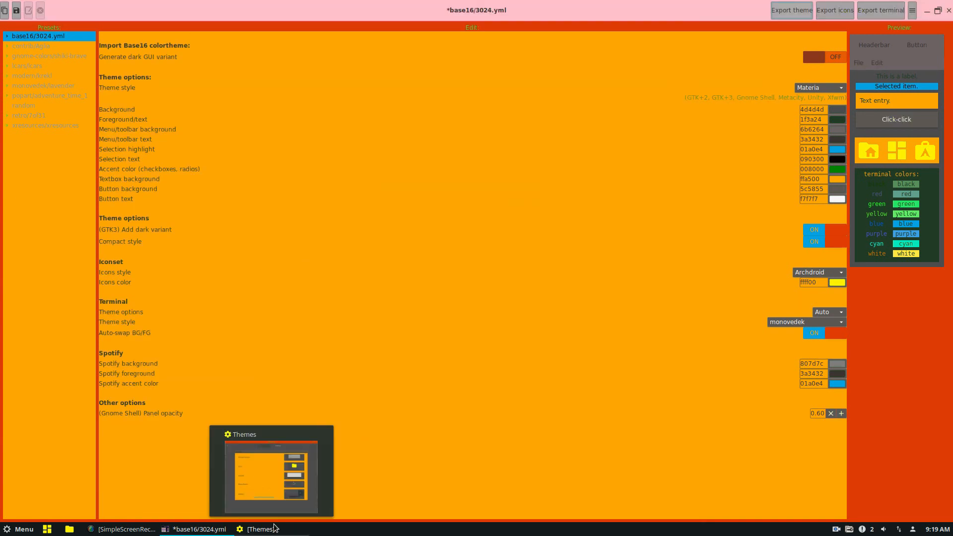